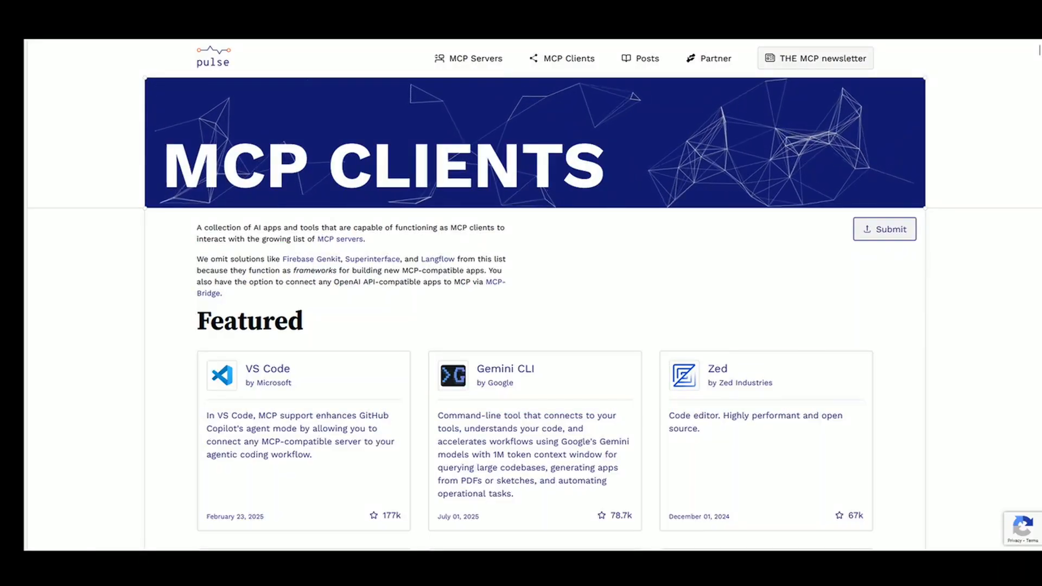
Step: Scroll through the PulseMCP MCP Clients list before visiting reaper.fm
scroll("down", 3)
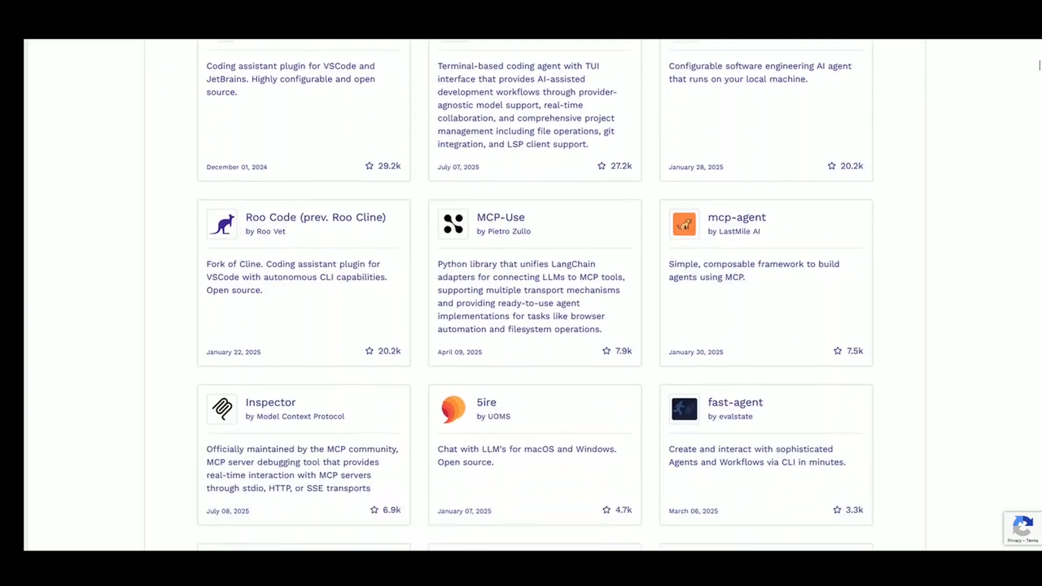
scroll("down", 3)
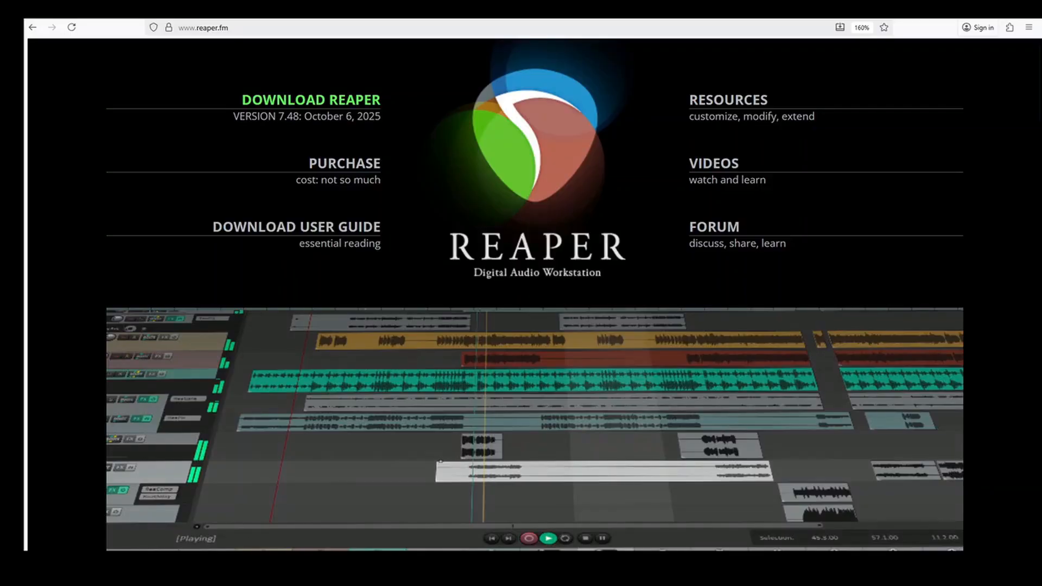
scroll("down", 3)
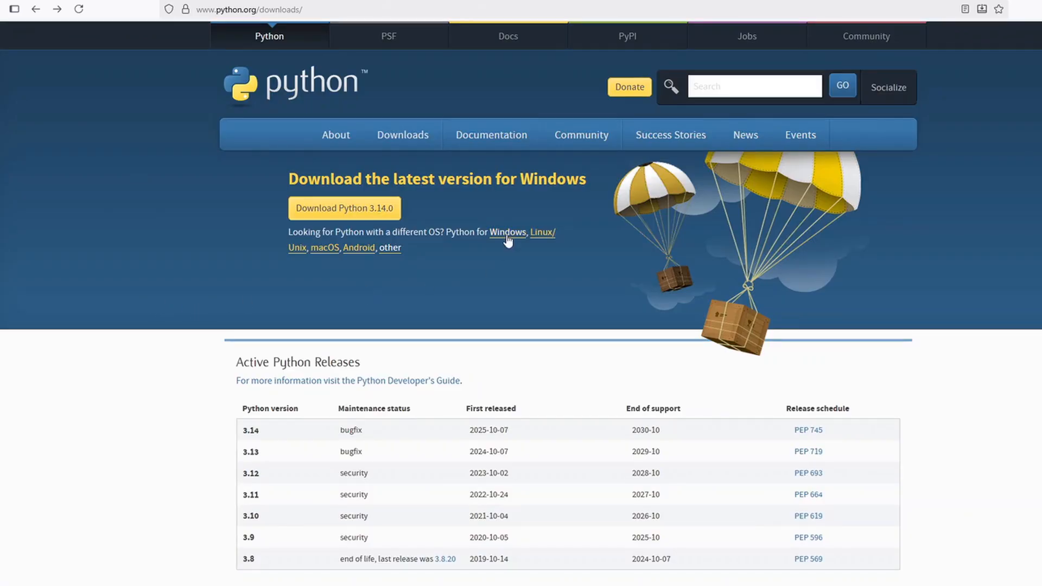
Step: Download and run the Python 3.11.9 64-bit Windows installer from python.org
left_click(507, 232)
type("3.11")
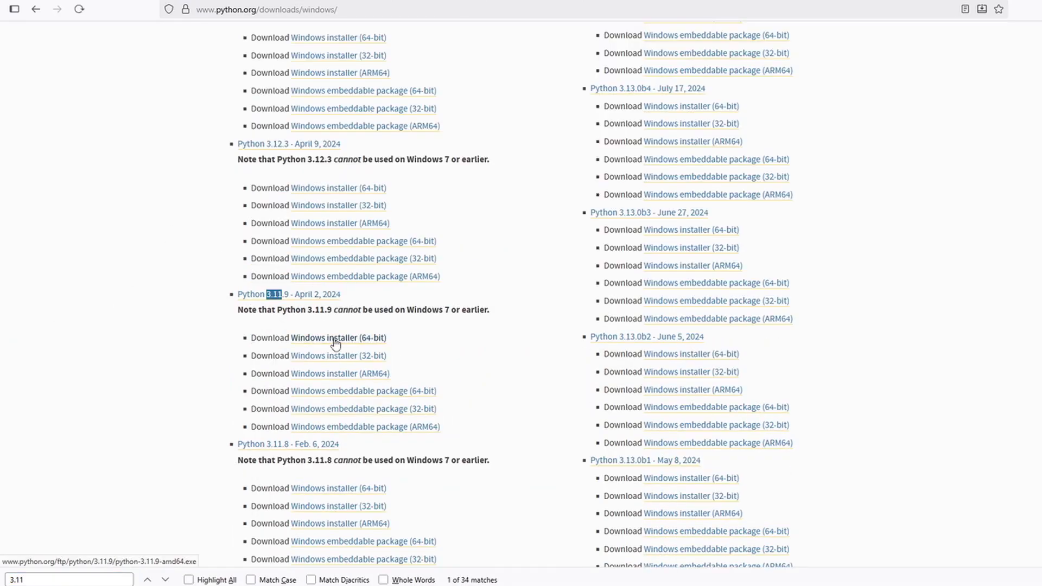
left_click(337, 337)
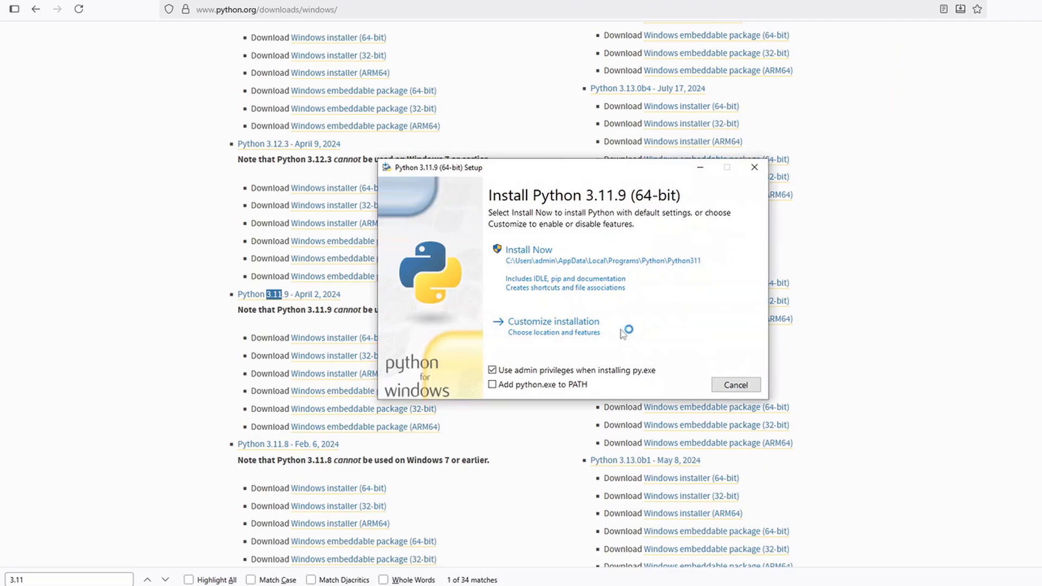
Step: Install Python 3.11.9 with python.exe added to PATH
left_click(493, 385)
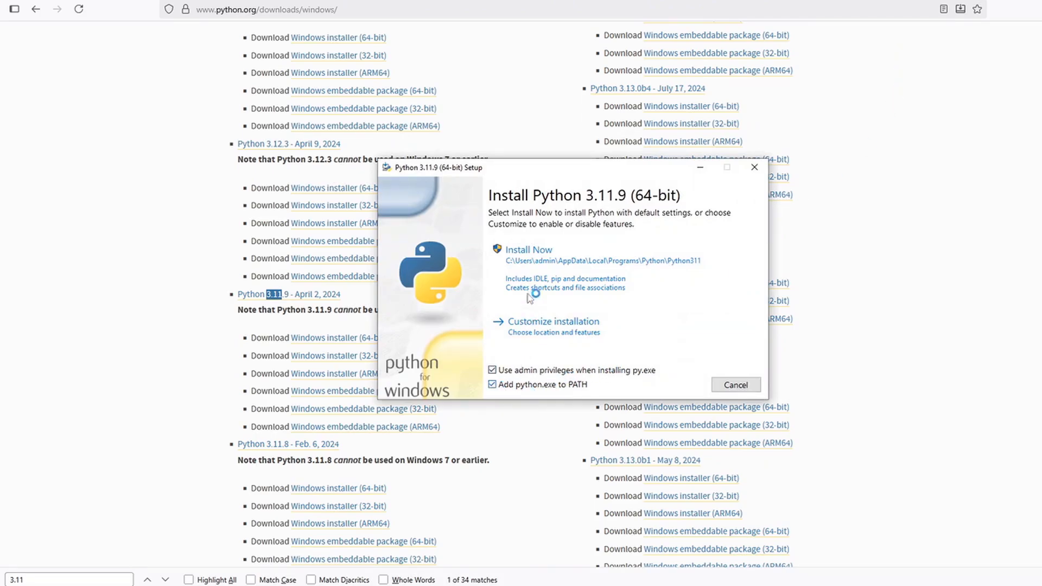
left_click(528, 249)
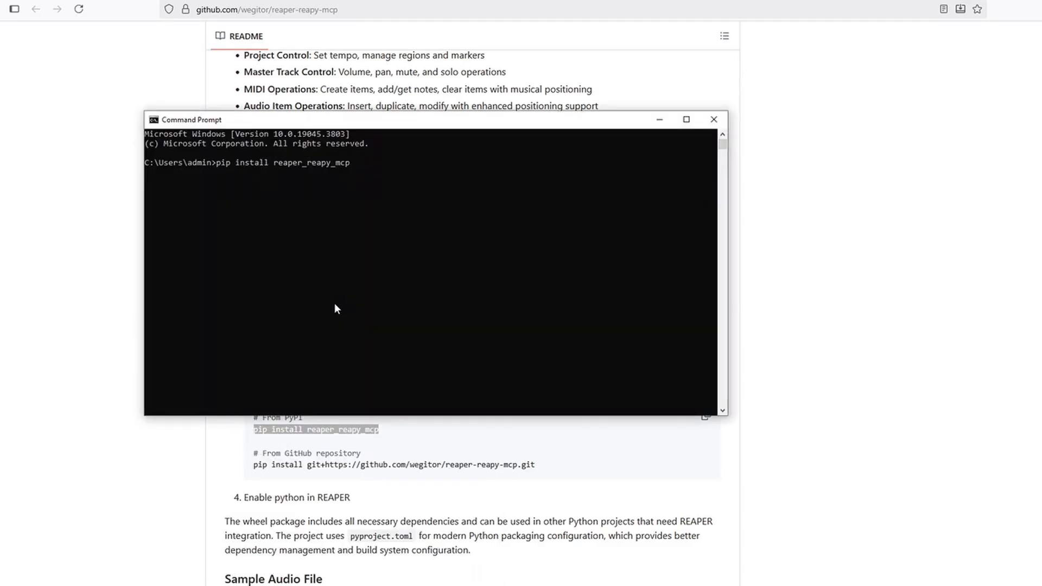
Step: Run pip install reaper_reapy_mcp in Command Prompt
key("Return")
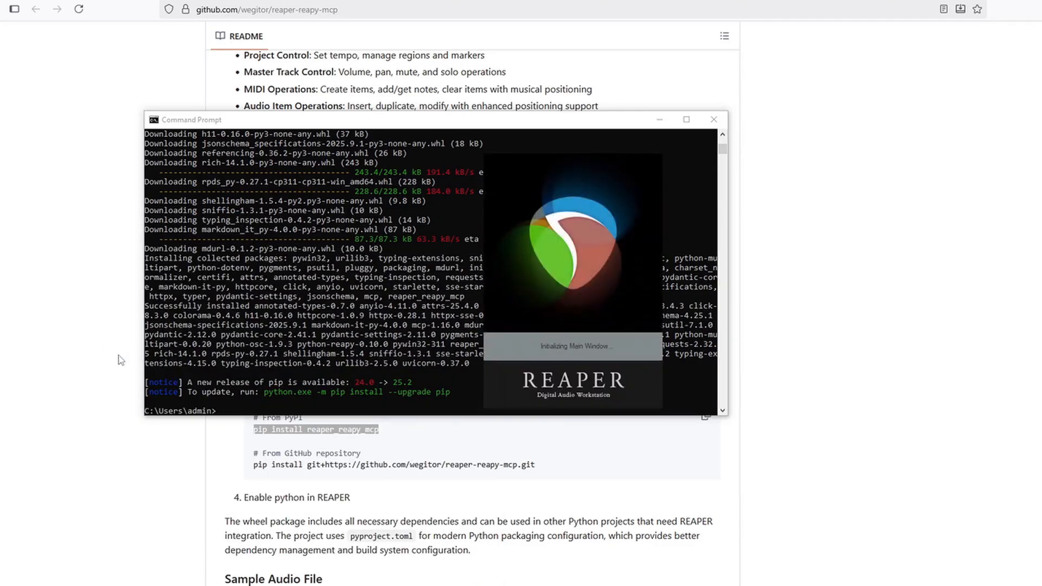
Step: Enable Python for ReaScript in REAPER's Plug-ins > ReaScript preferences
left_click(137, 17)
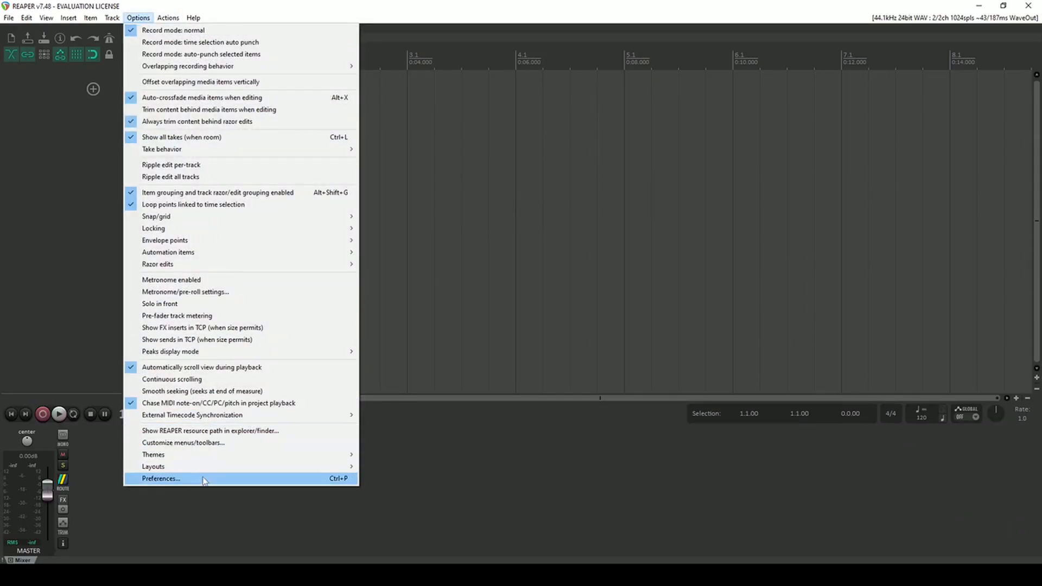
left_click(160, 479)
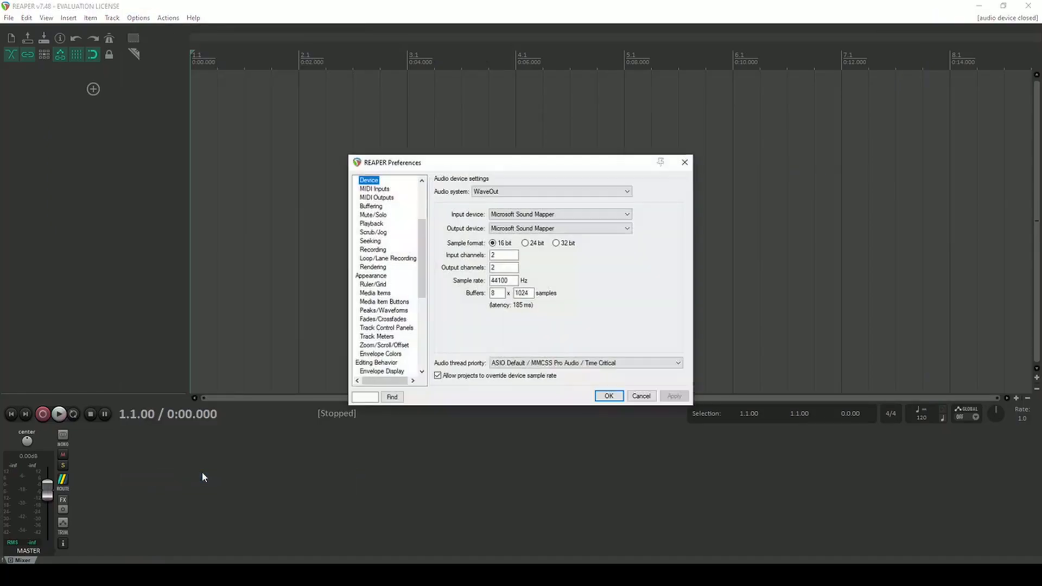
left_click(372, 354)
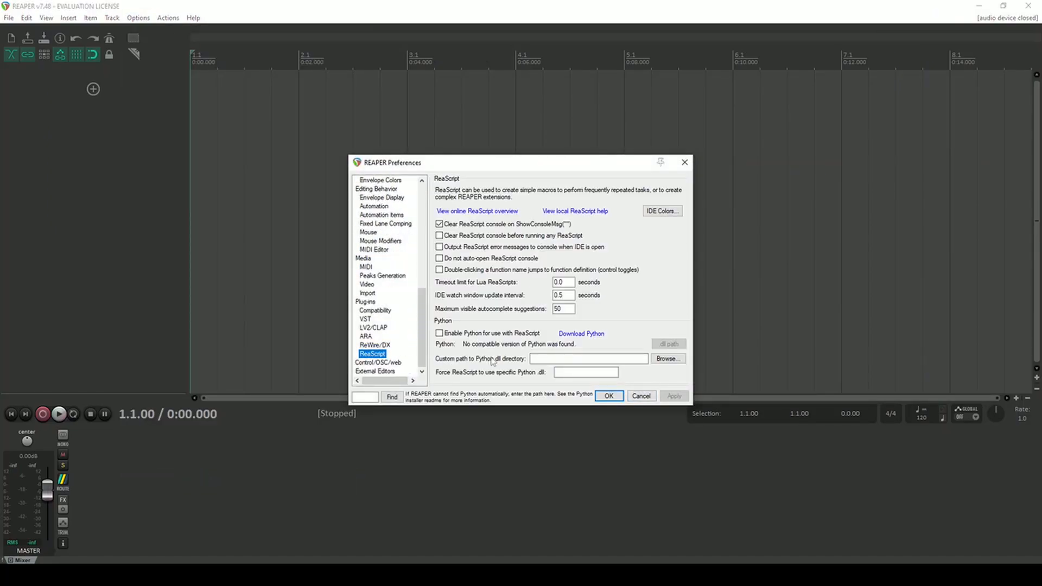
left_click(439, 333)
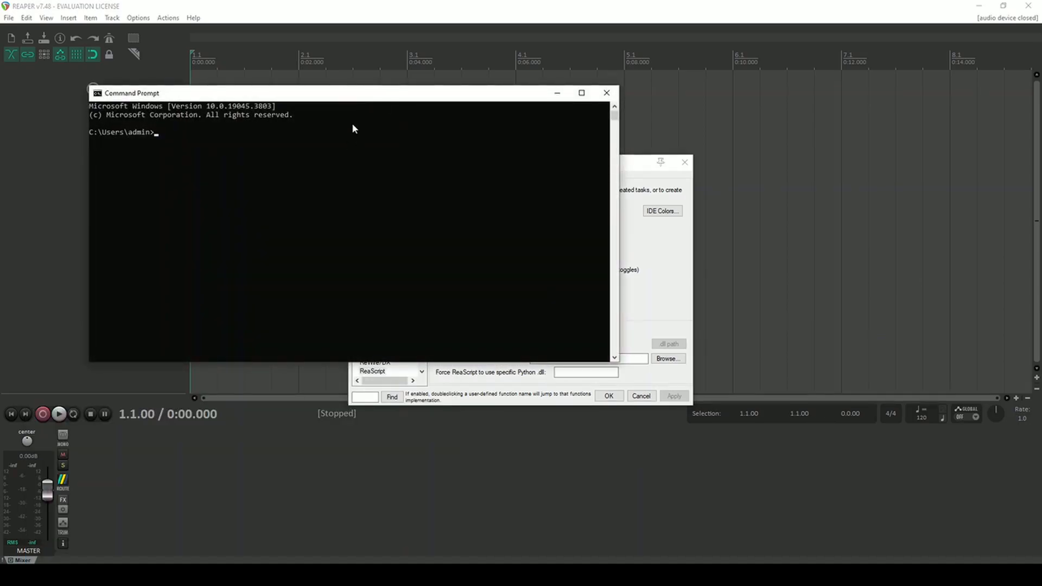
Step: Run 'where python' in Command Prompt to locate the Python install
type("where")
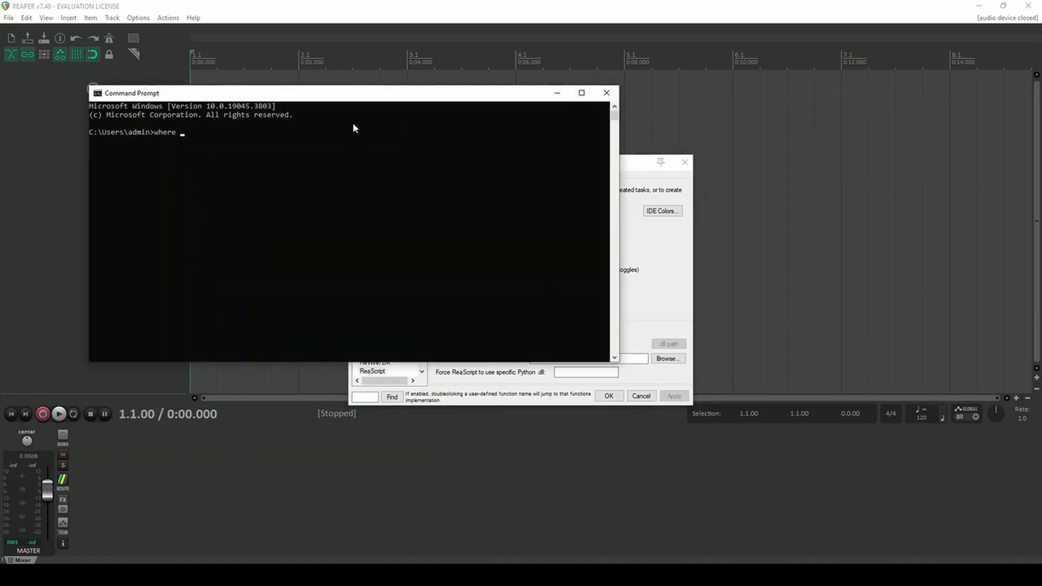
key("Return")
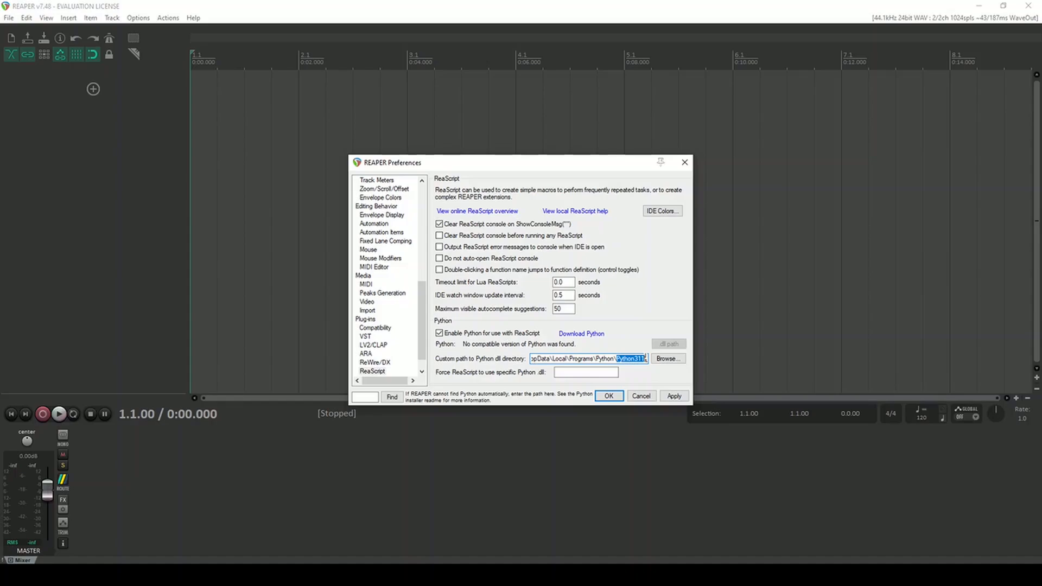
Step: Force ReaScript to use Python311.dll and acknowledge the restart warning
type("Python311.dll")
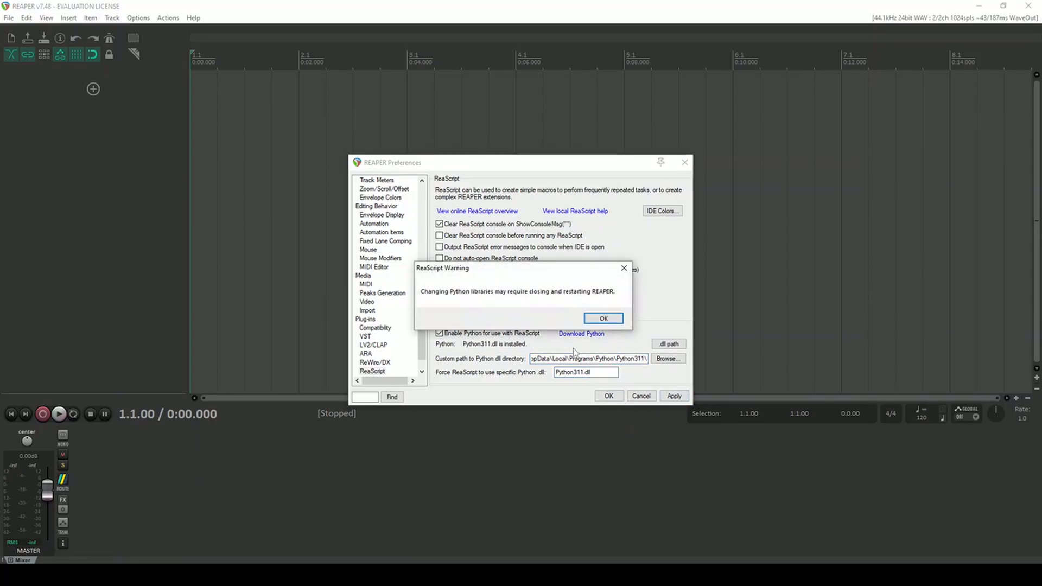
left_click(9, 17)
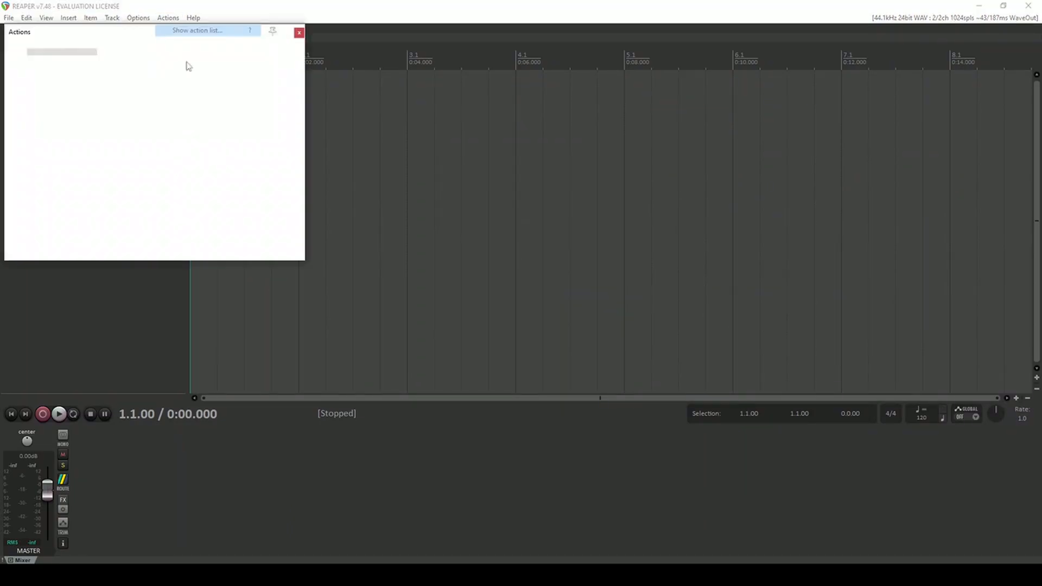
Step: Create a new Python ReaScript named run_server
left_click(182, 235)
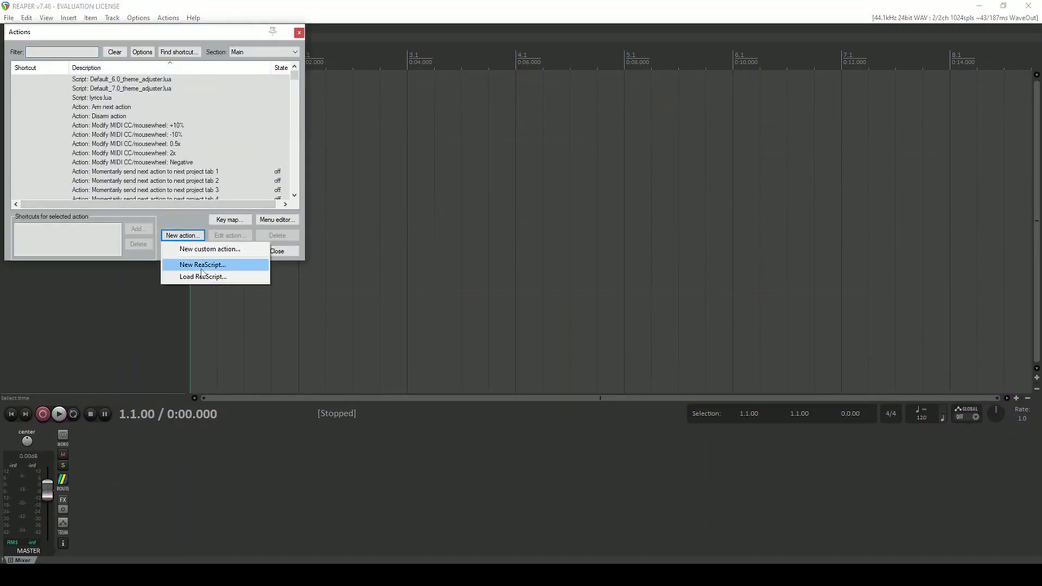
left_click(202, 264)
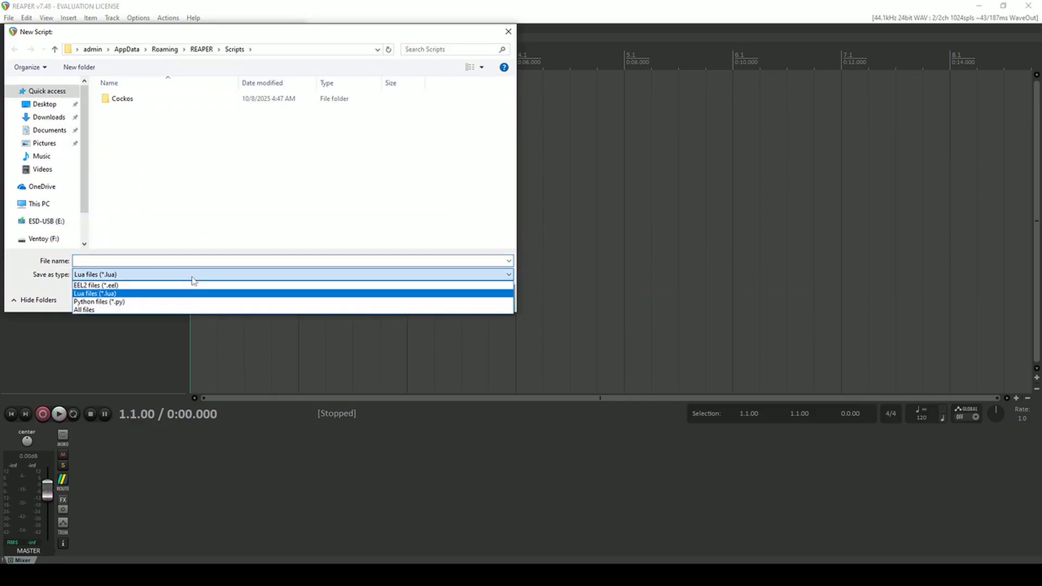
left_click(98, 301)
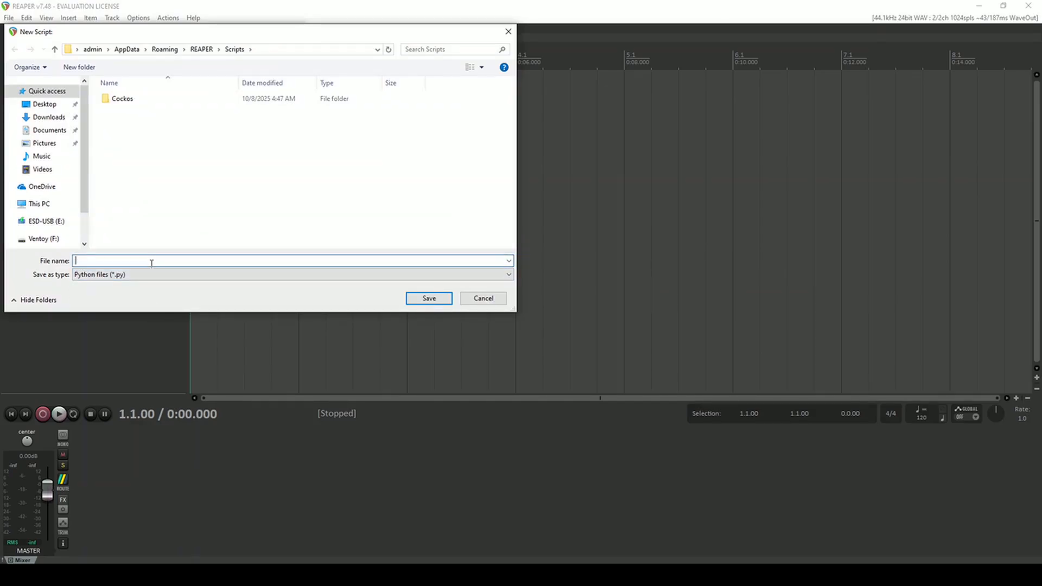
type("run_se")
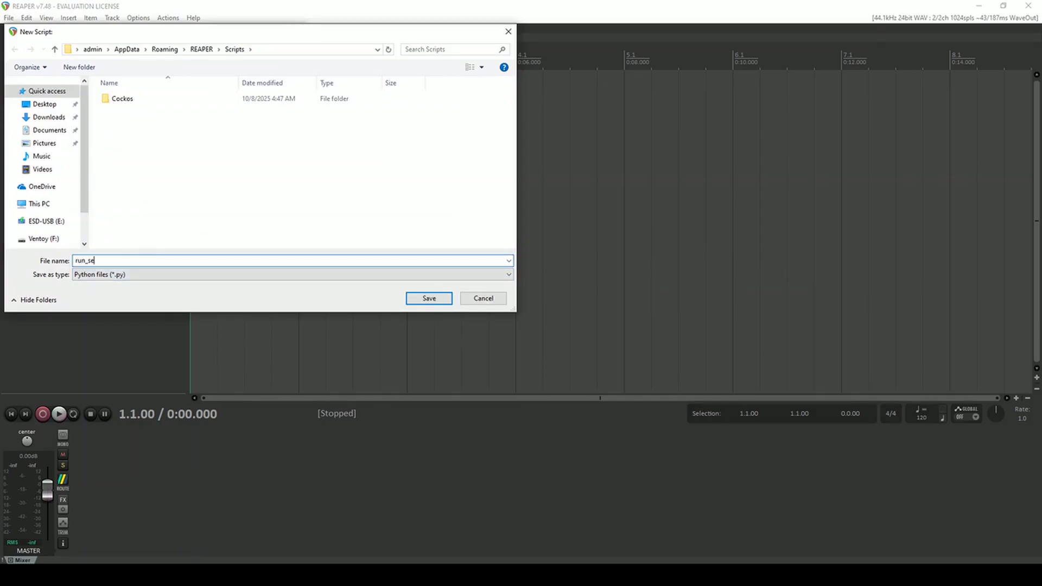
type("rver")
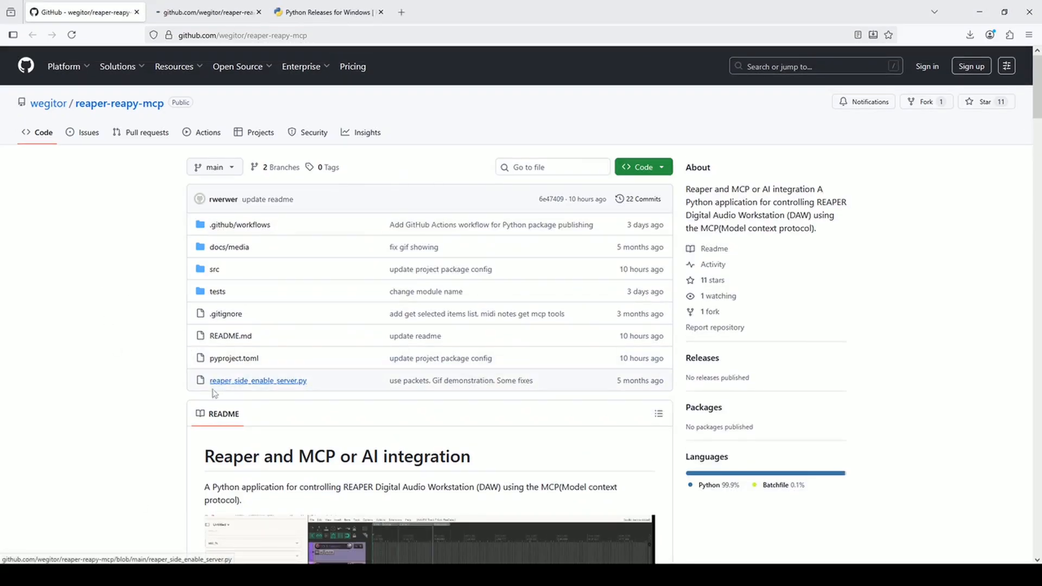
Step: Open reaper_side_enable_server.py on GitHub for the server code
left_click(258, 380)
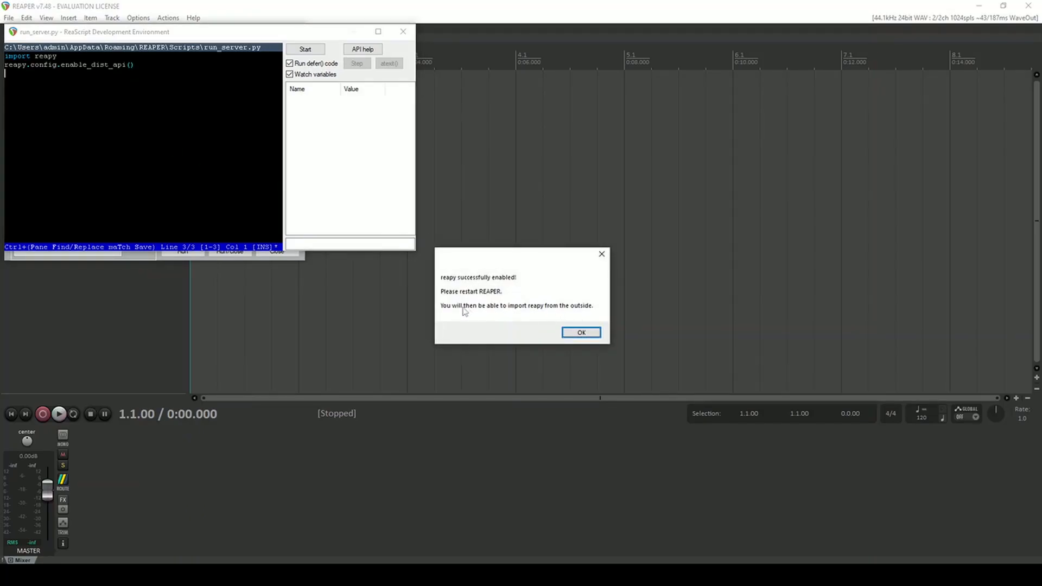
mouse_move(548, 322)
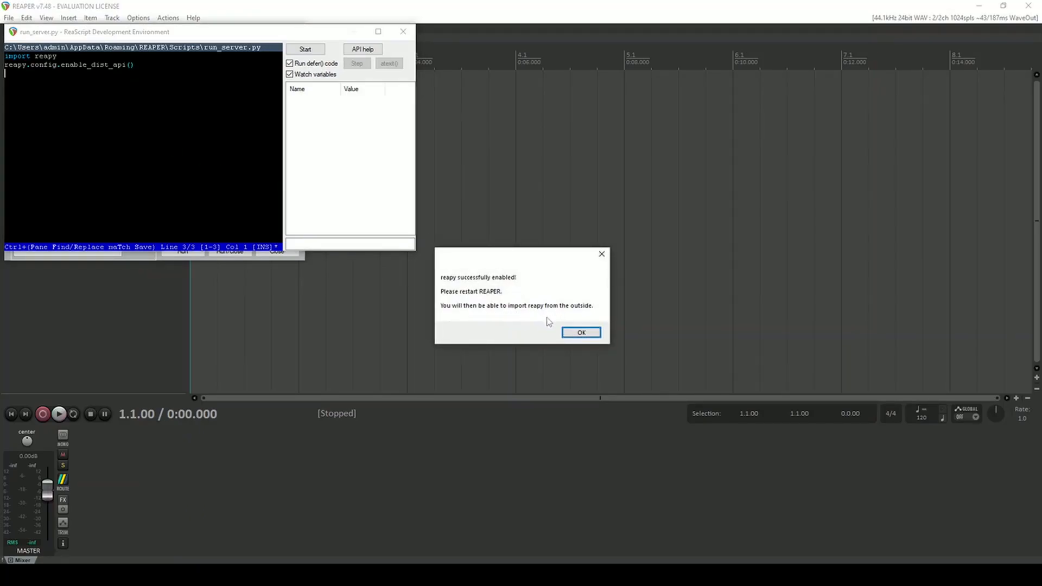
Step: Save and recompile run_server.py, then close the ReaScript IDE
left_click(580, 332)
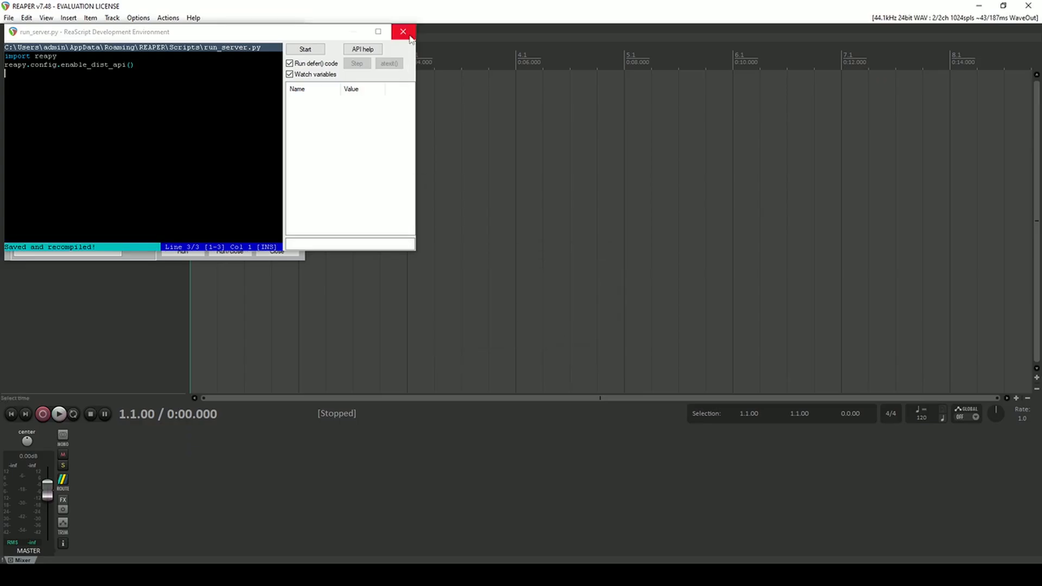
left_click(403, 31)
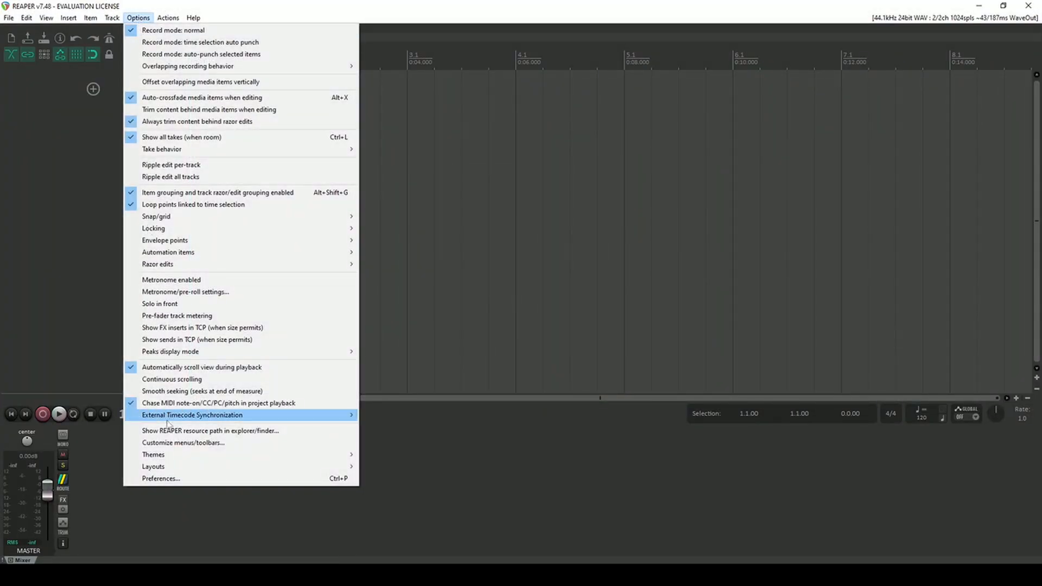
Step: Check ReaScript's Python311.dll status and view the Control/OSC/web preferences page
left_click(160, 479)
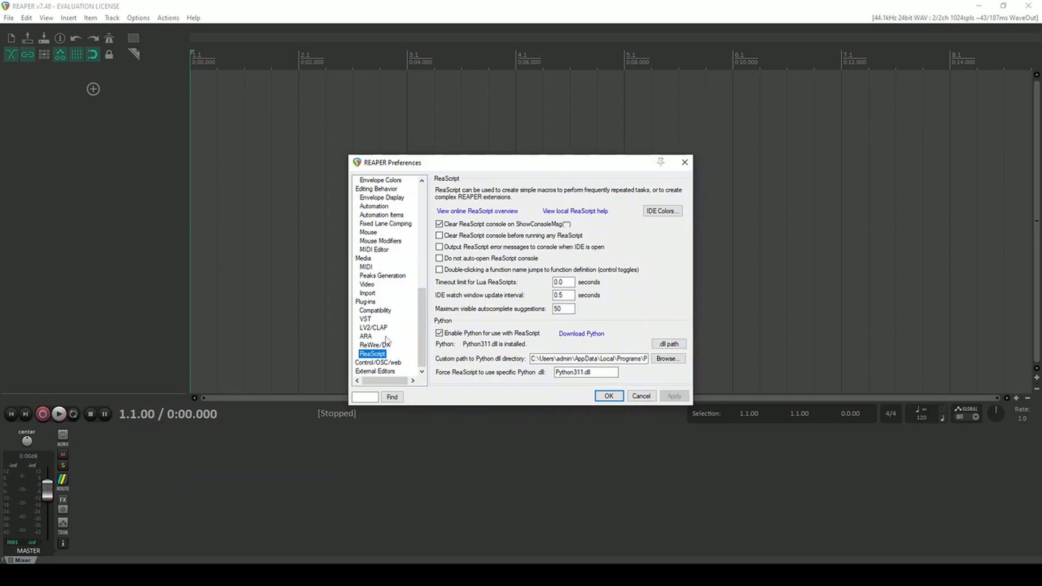
mouse_move(372, 327)
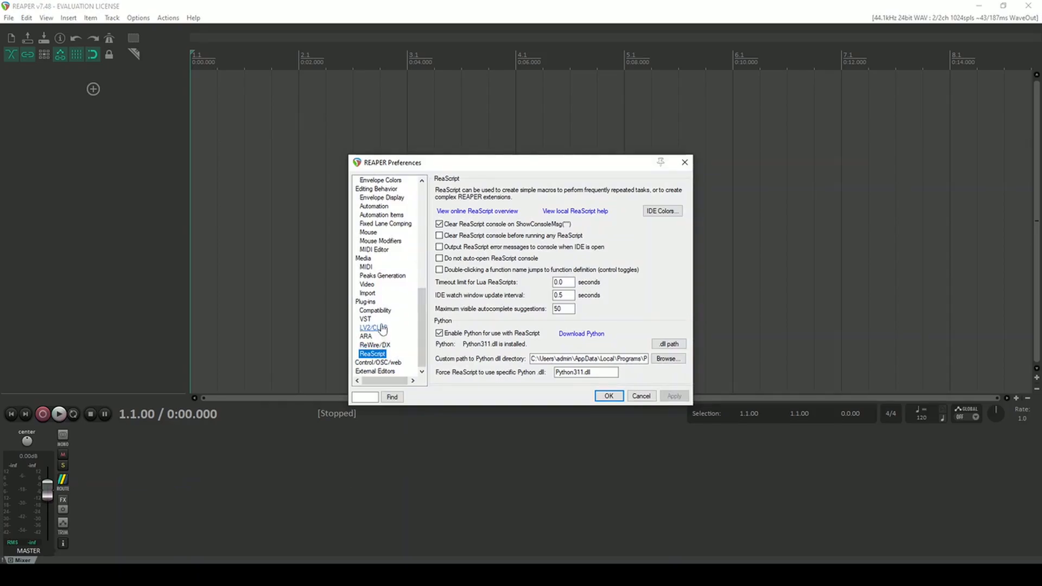
mouse_move(374, 345)
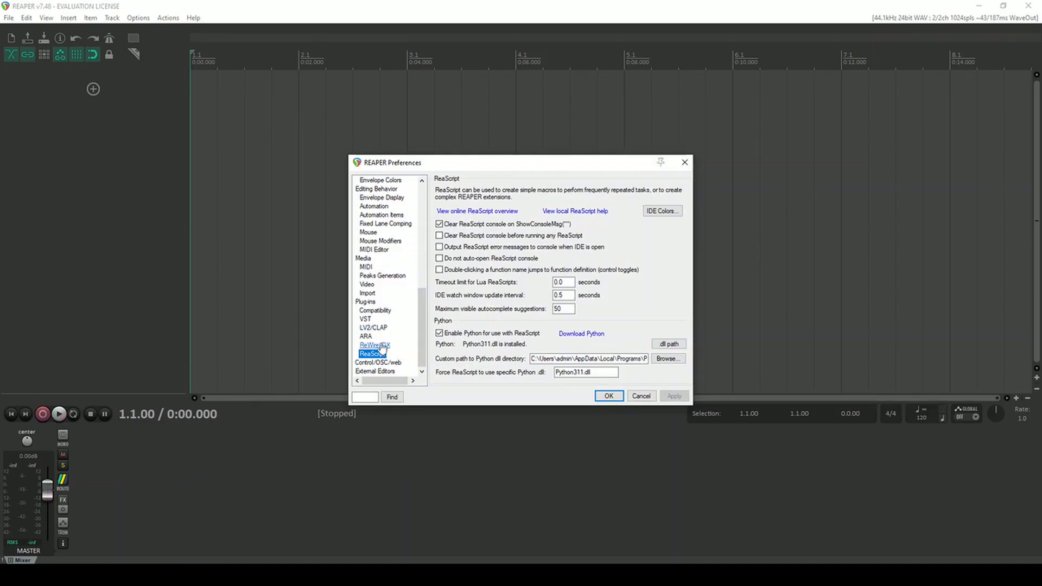
left_click(378, 362)
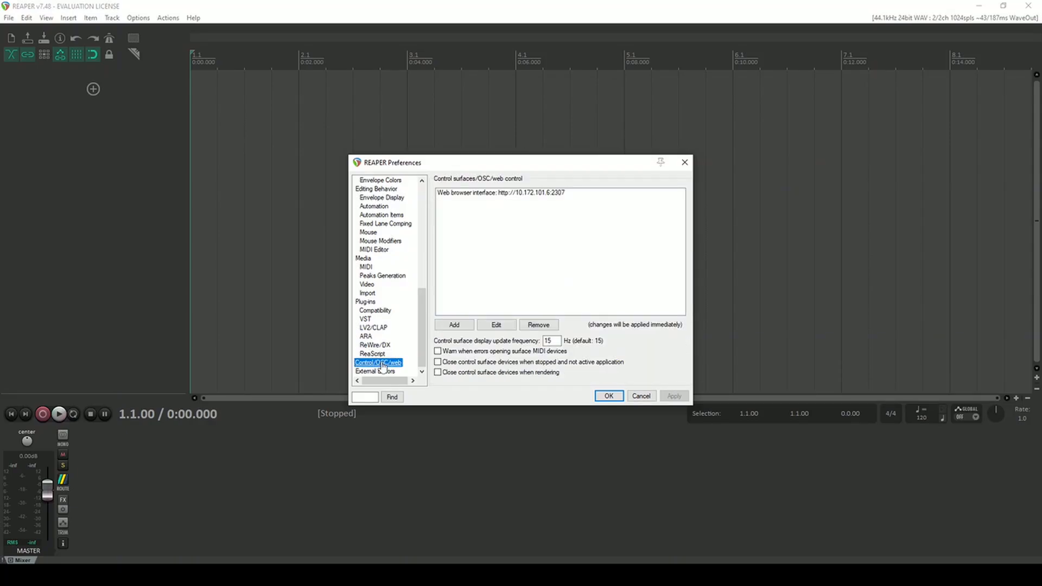
left_click(500, 193)
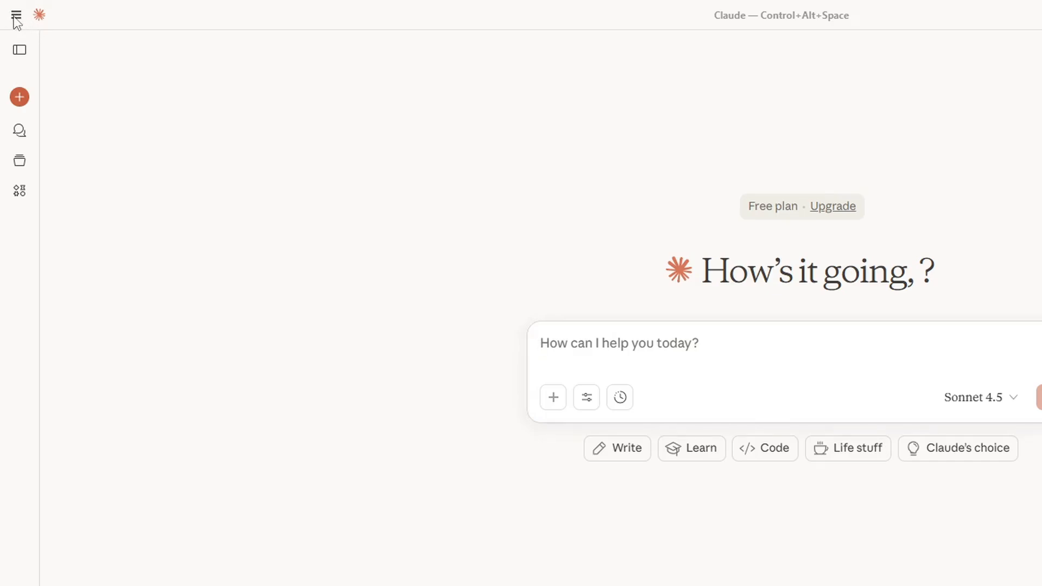
mouse_move(146, 63)
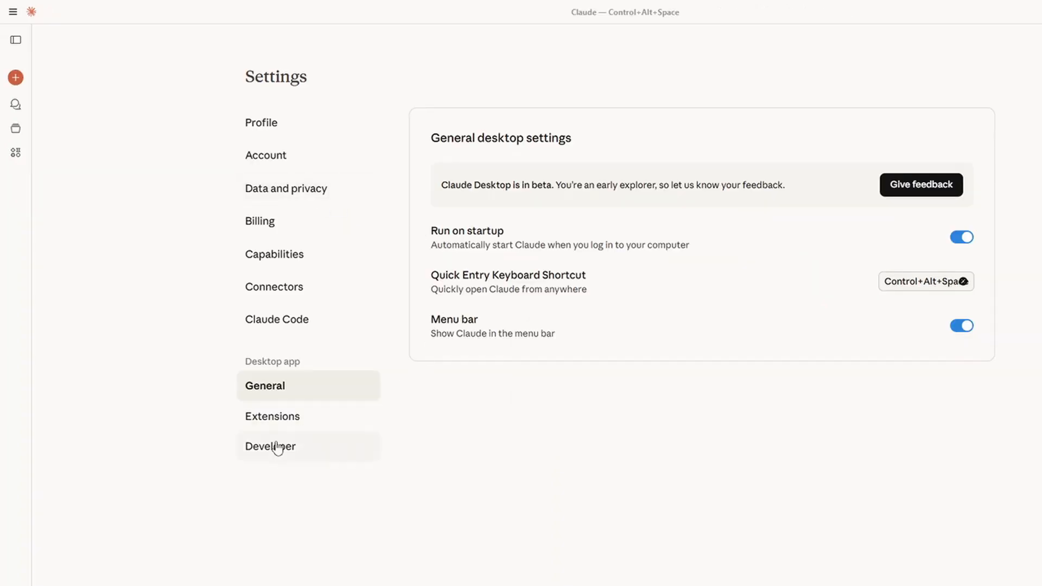
Step: Open the folder holding claude_desktop_config.json from Developer settings
left_click(271, 446)
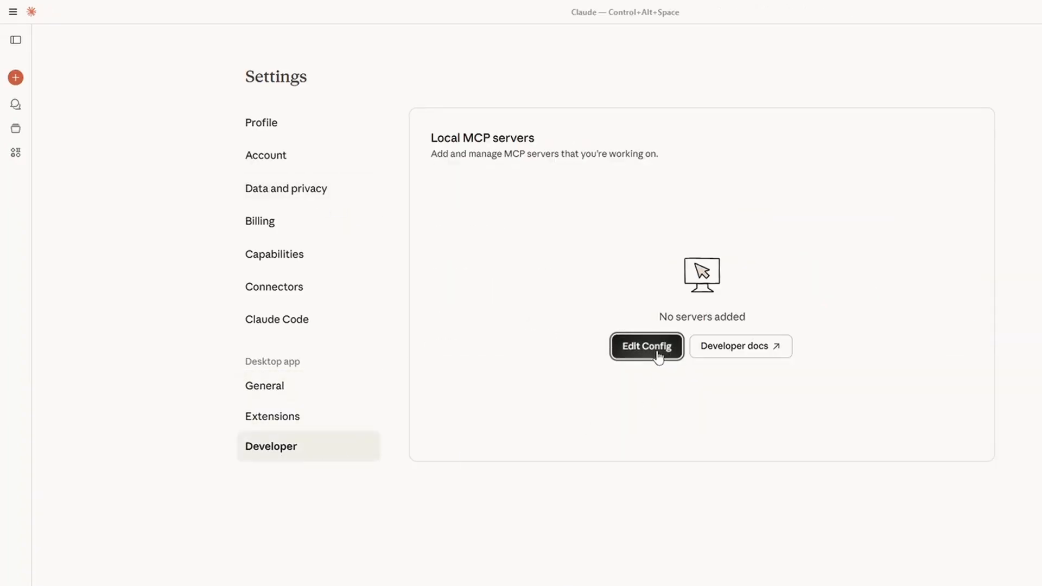
left_click(646, 346)
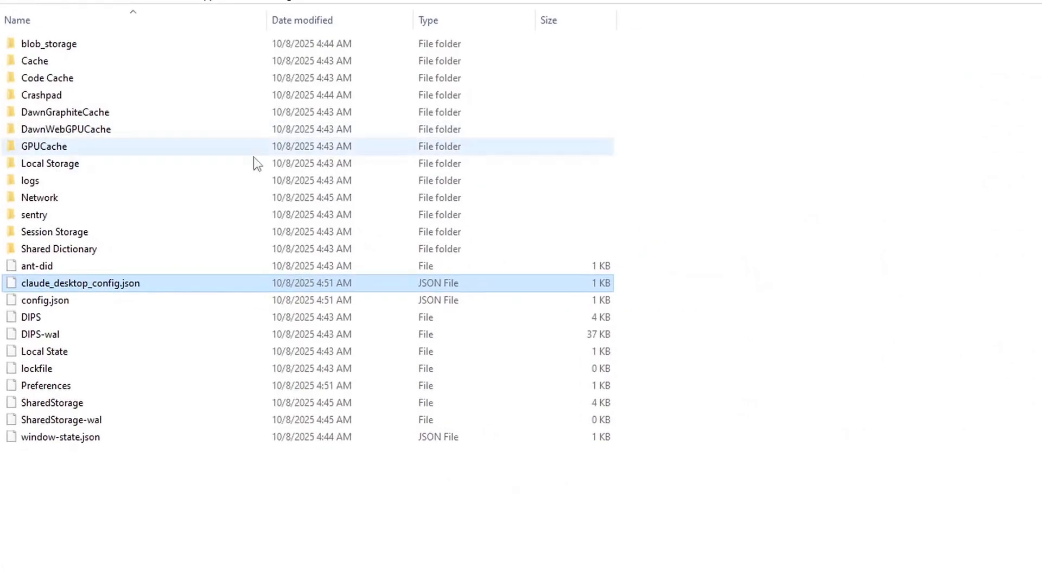
mouse_move(76, 291)
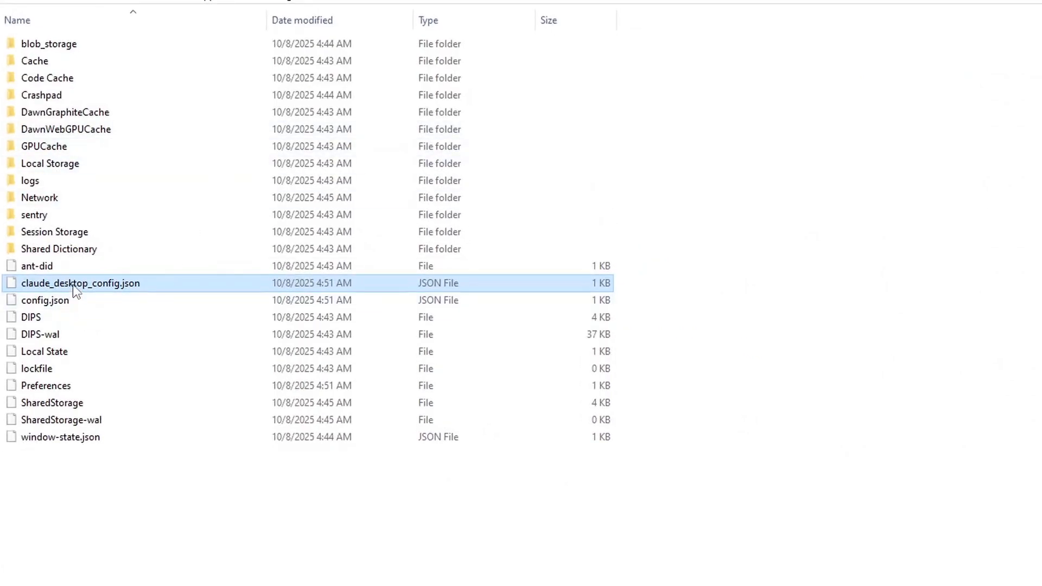
Step: Open claude_desktop_config.json with Notepad from the full Open with app list
right_click(80, 282)
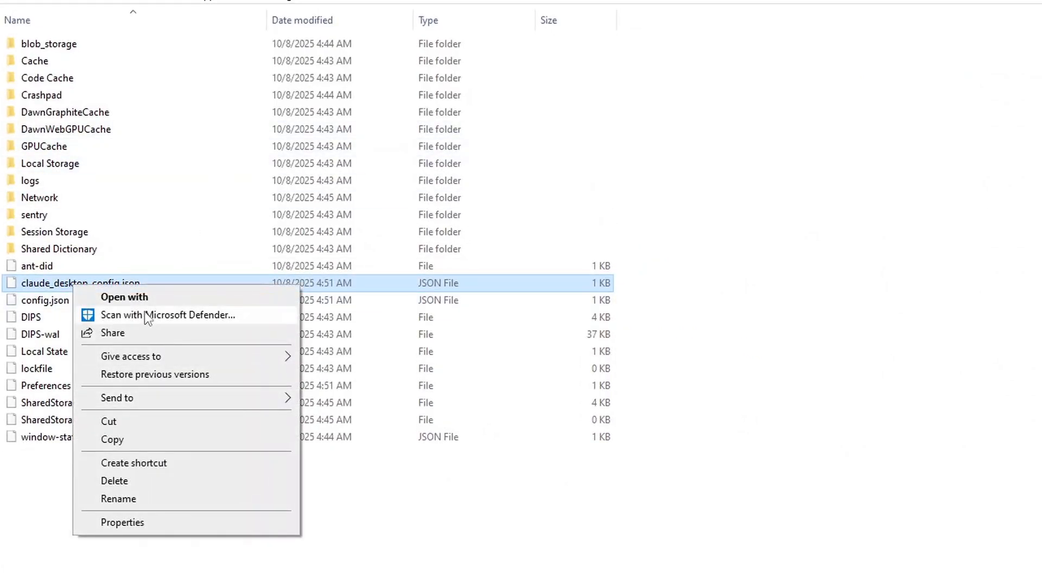
left_click(124, 297)
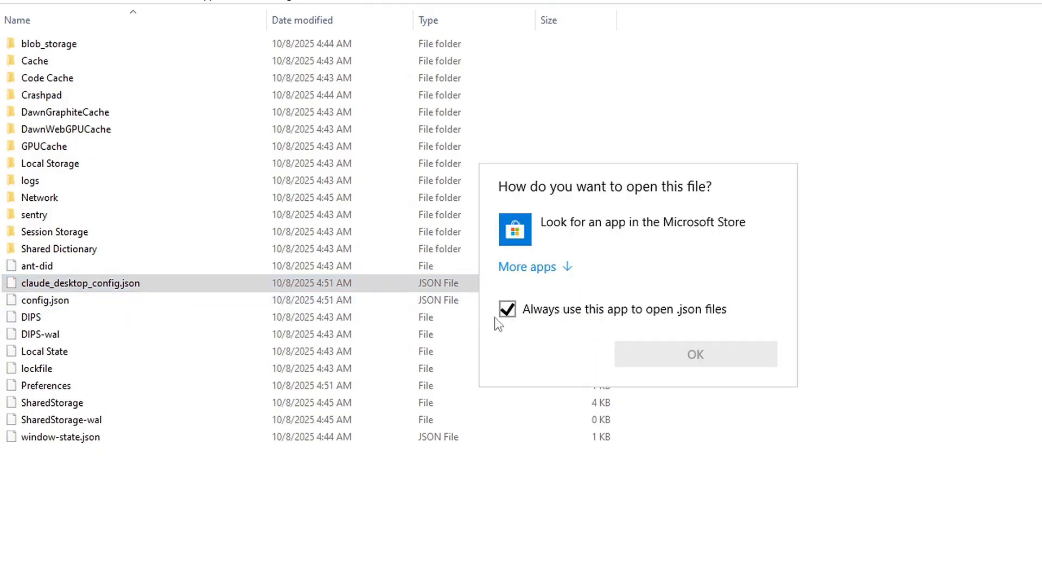
left_click(528, 266)
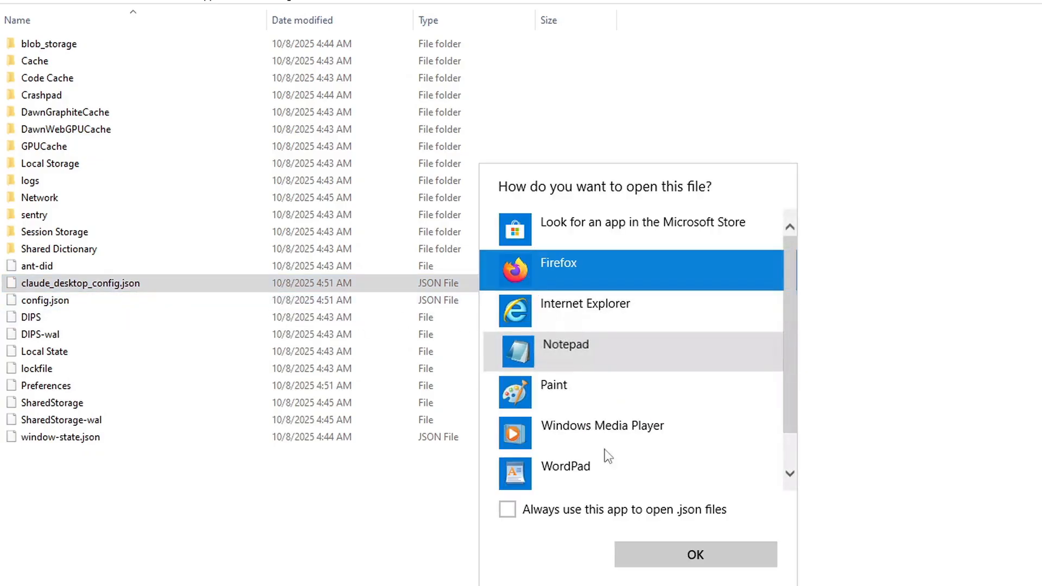
left_click(695, 555)
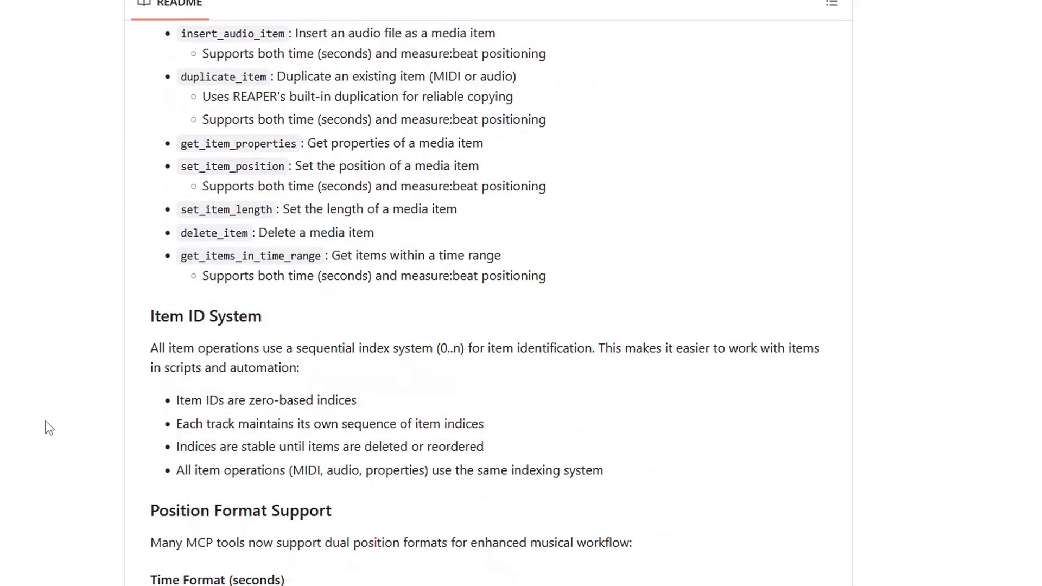
Step: Scroll the GitHub README to view the item tools and Item ID System sections
scroll("up", 3)
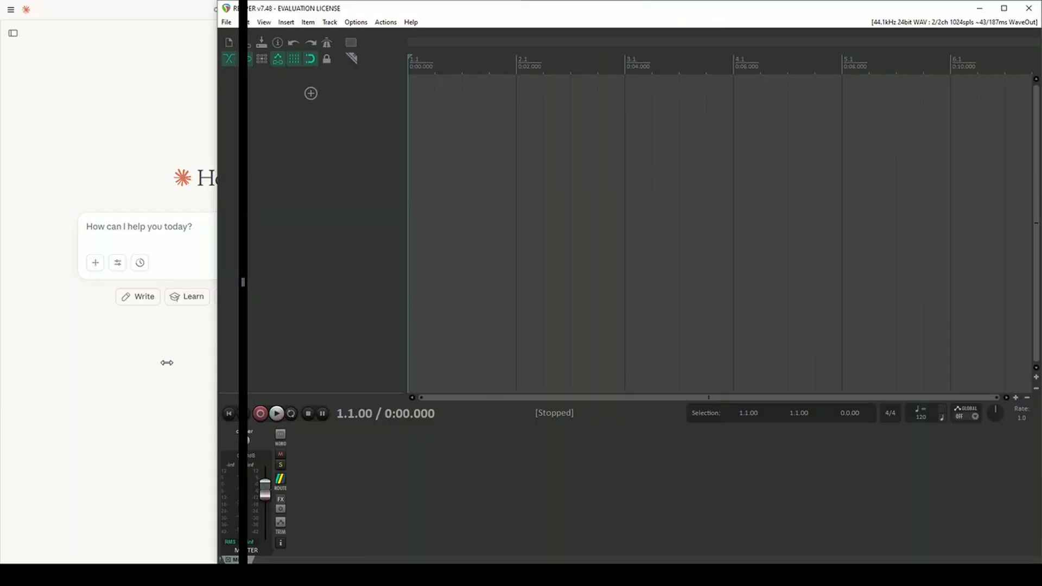
Step: Ask Claude to create a simple chord progression within measures 1-8 inclusive
type("Create simple chord progression")
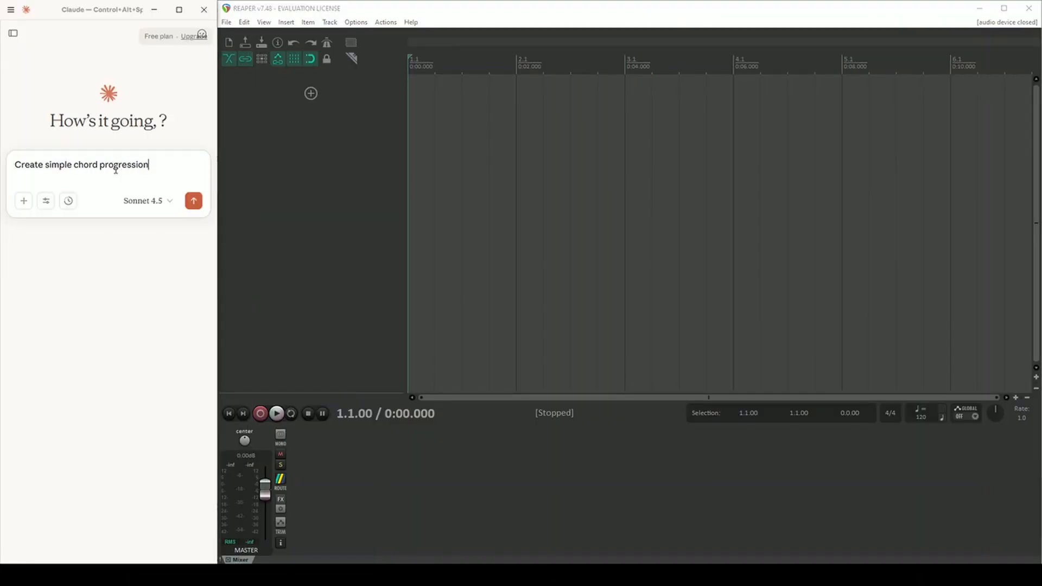
type(". In")
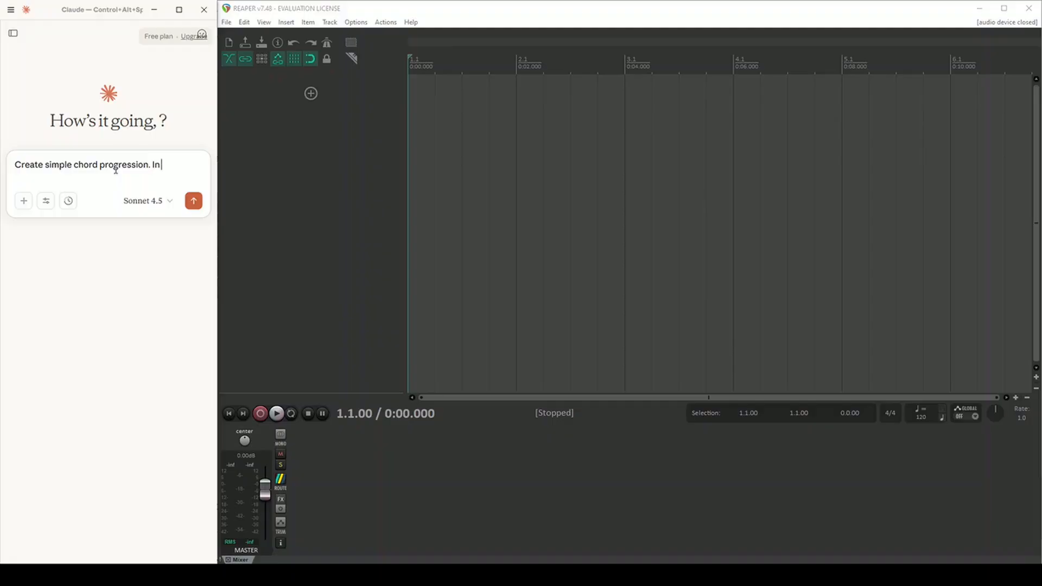
type("within")
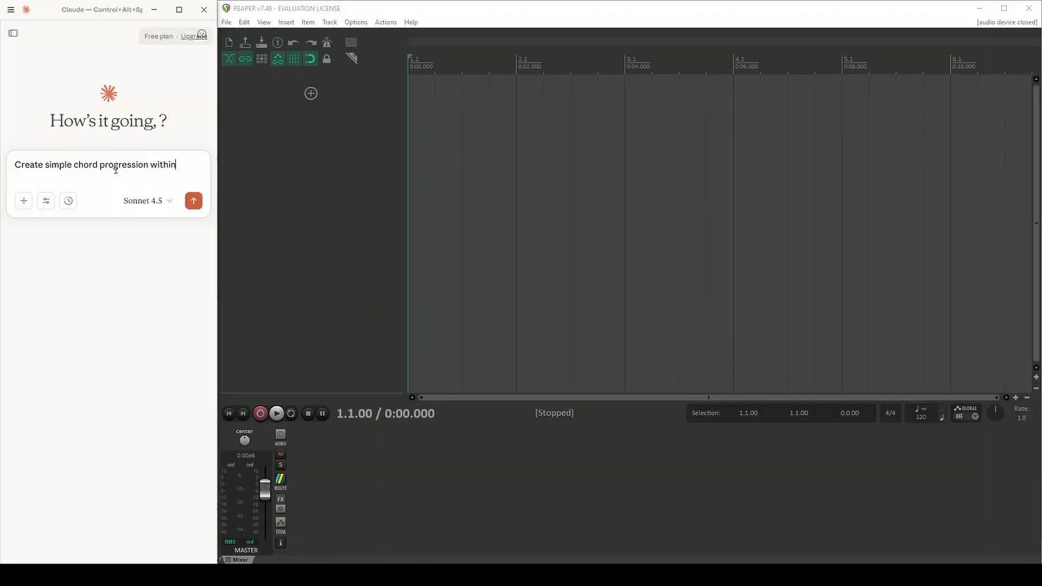
type("measures 1-8 inclu")
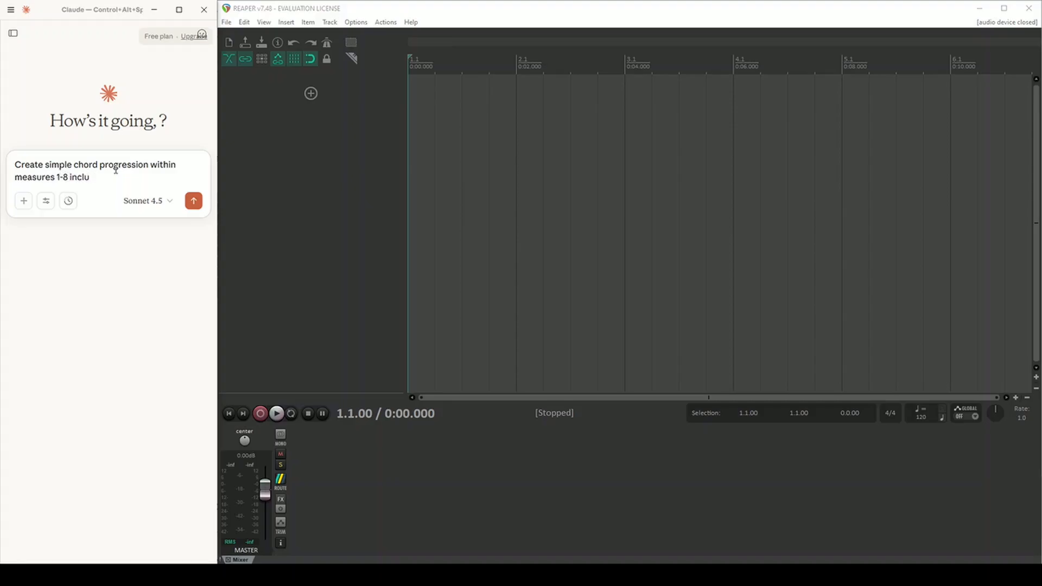
type("sive.")
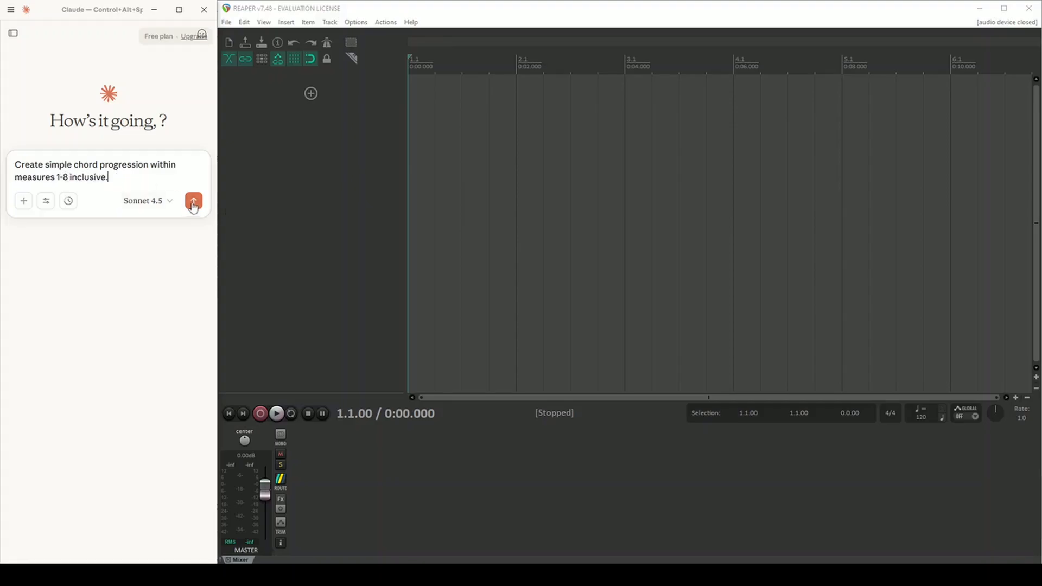
left_click(193, 200)
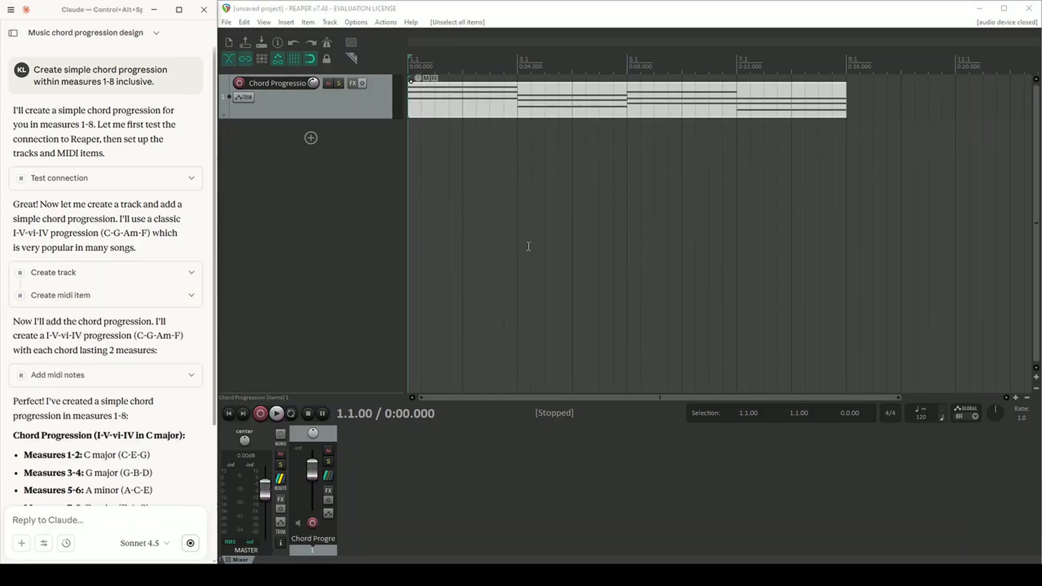
Step: Send Claude a request to add some arrangement to the chord progression
type("add some arangme")
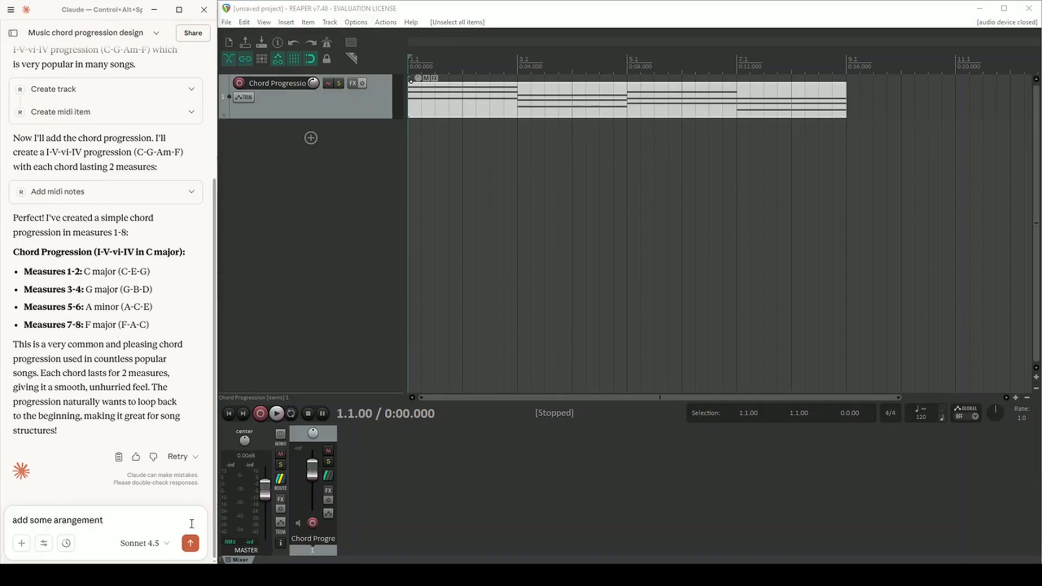
left_click(190, 543)
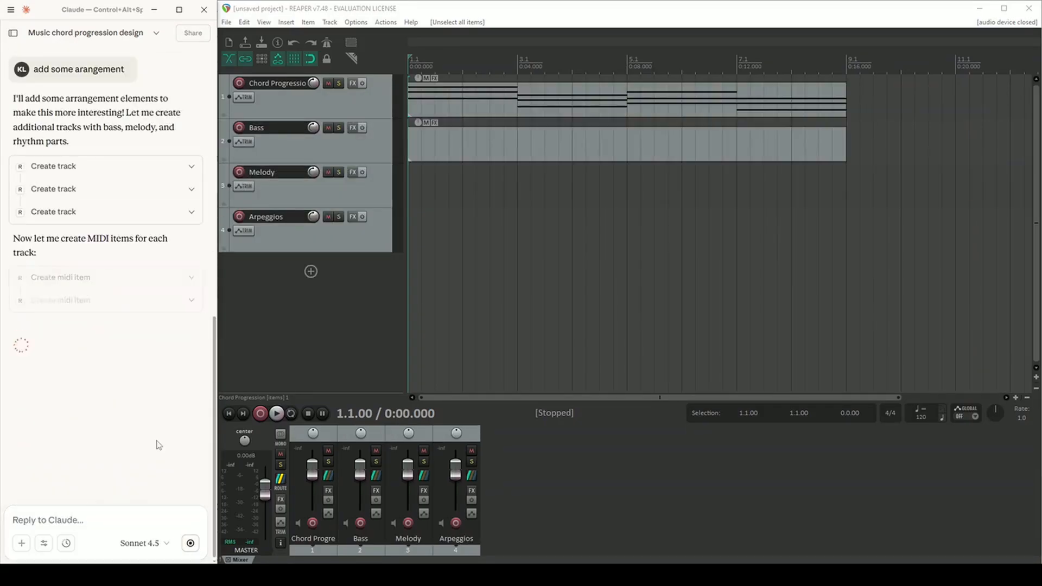